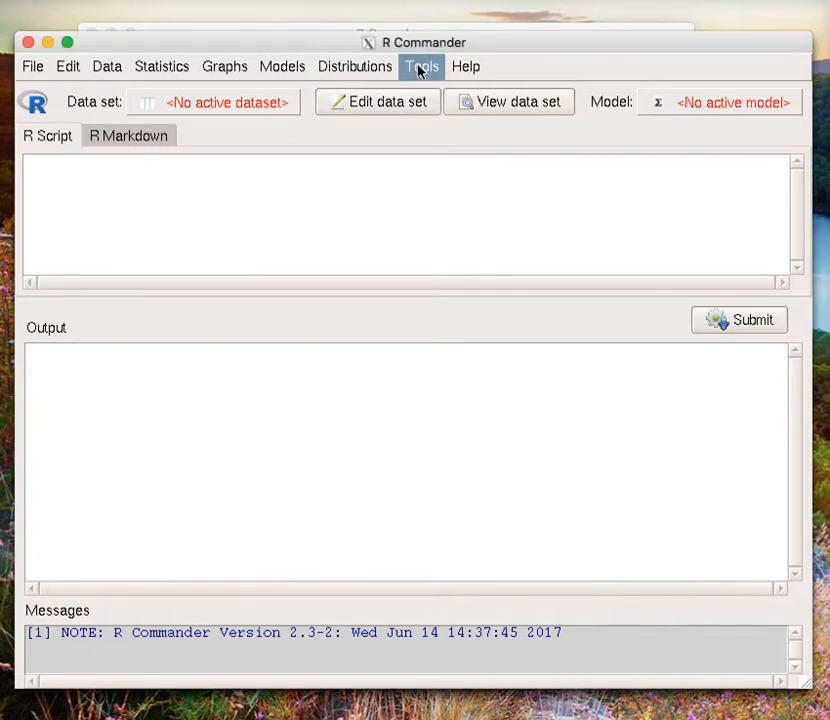
- Choose 'Manage Mac OS X app nap for R.app...' from the Tools menu
left_click(420, 66)
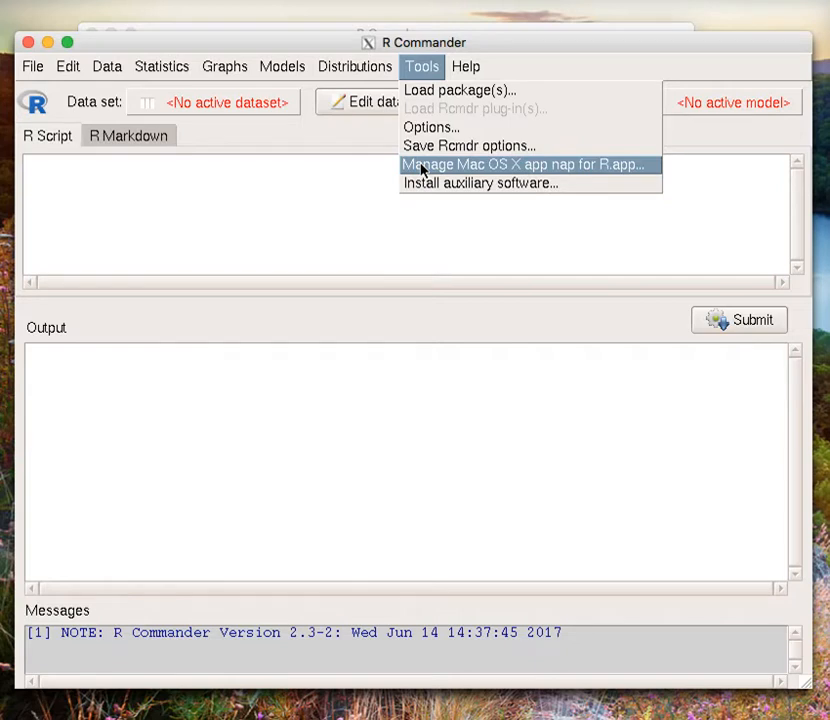
left_click(520, 164)
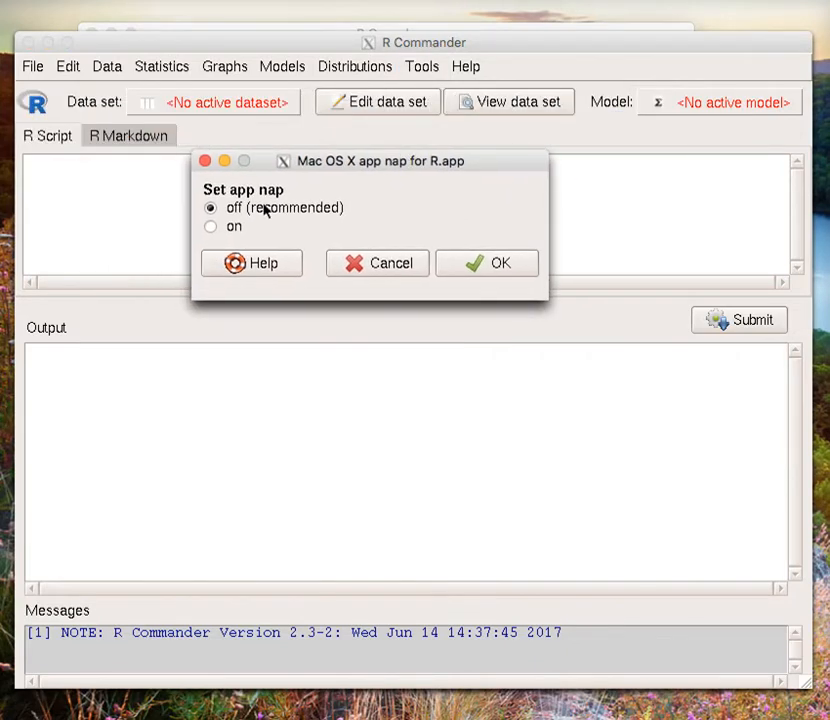
- Try App Nap on, return it to 'off (recommended)', and confirm with OK
left_click(210, 226)
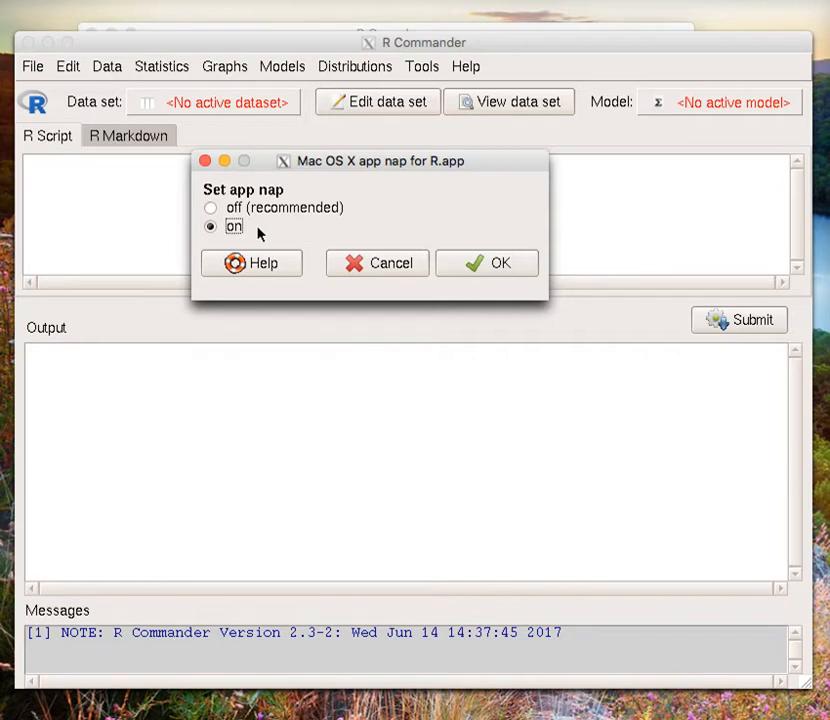
left_click(210, 208)
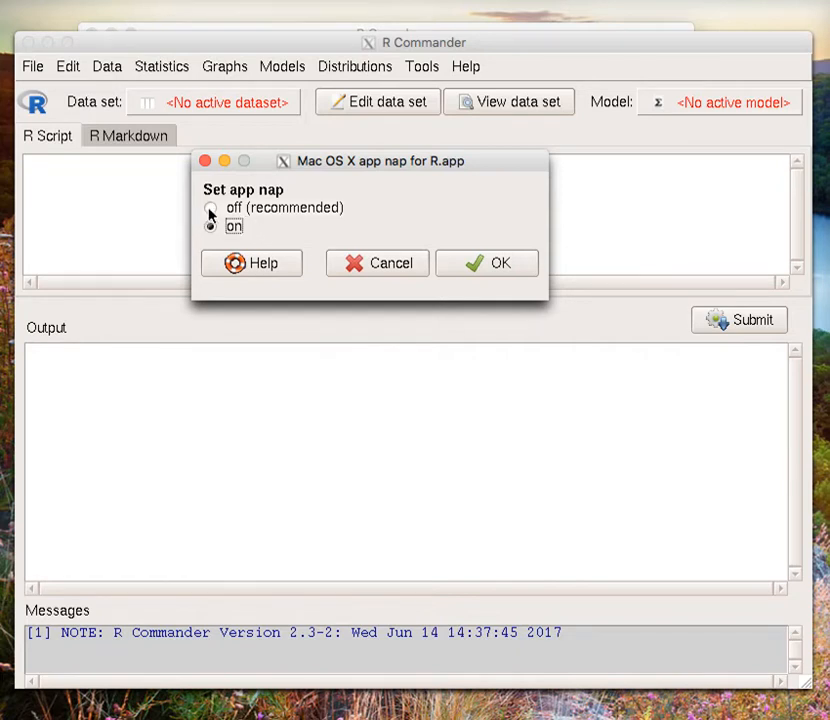
left_click(210, 206)
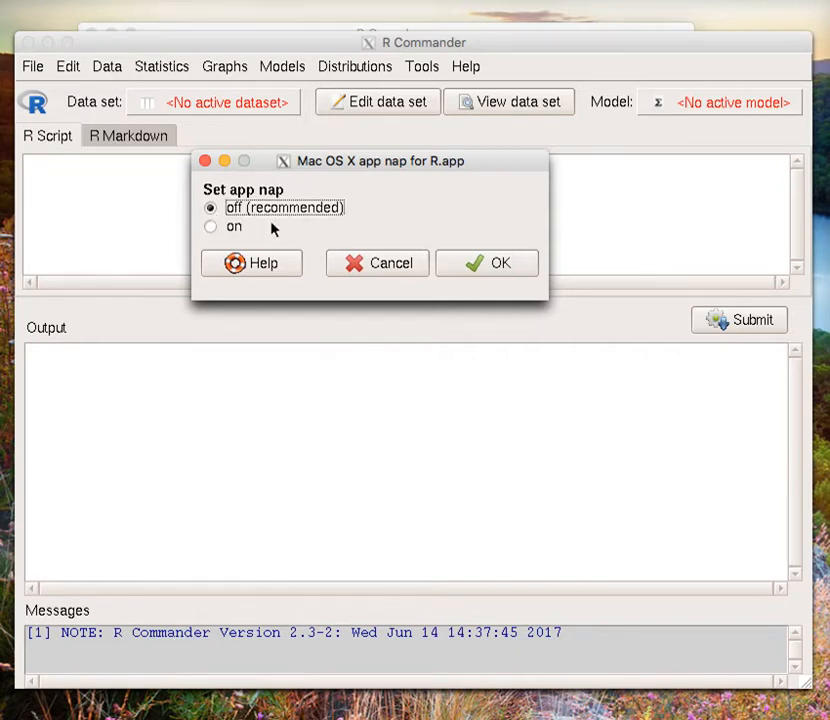
mouse_move(488, 264)
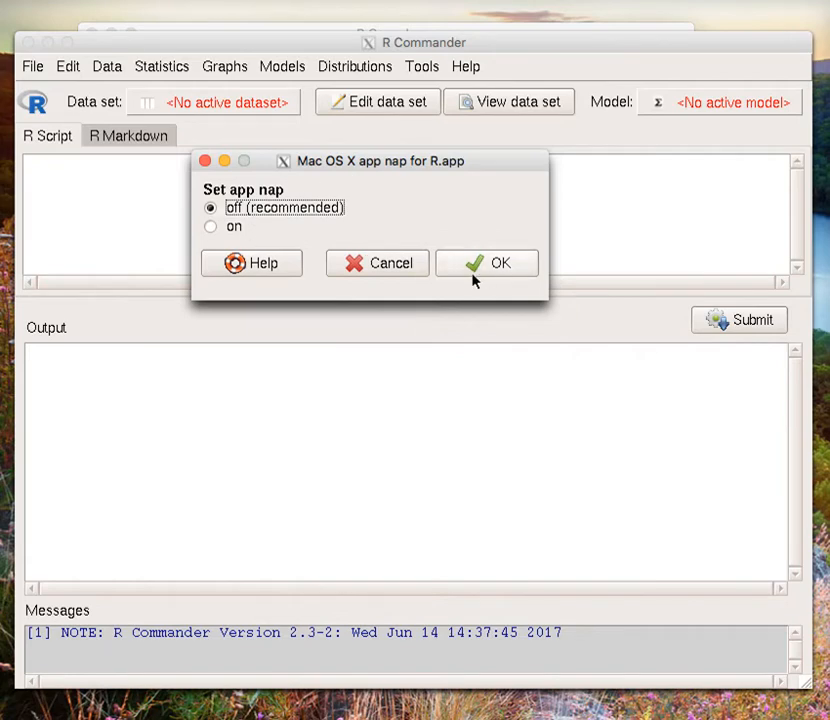
left_click(488, 264)
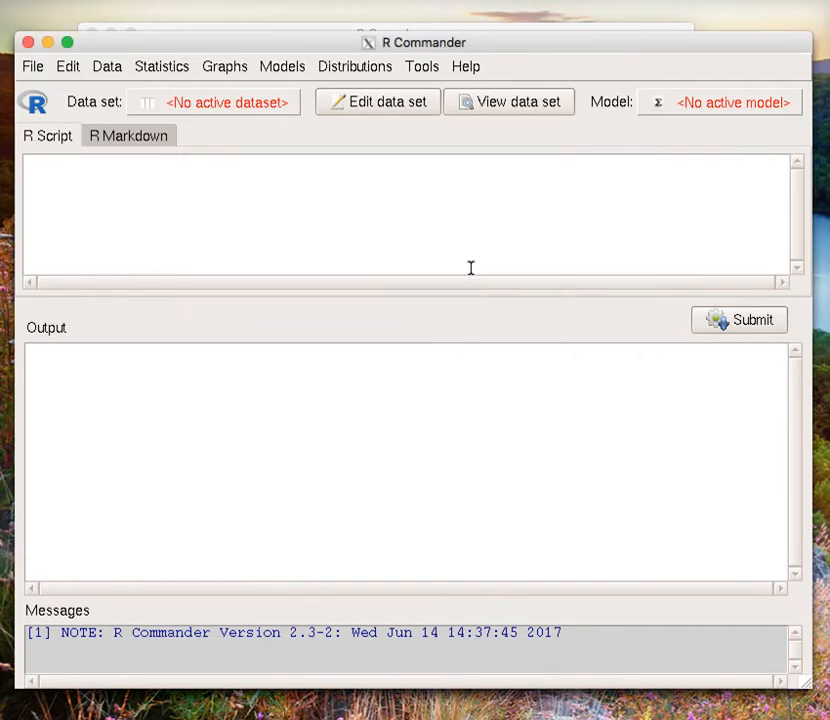